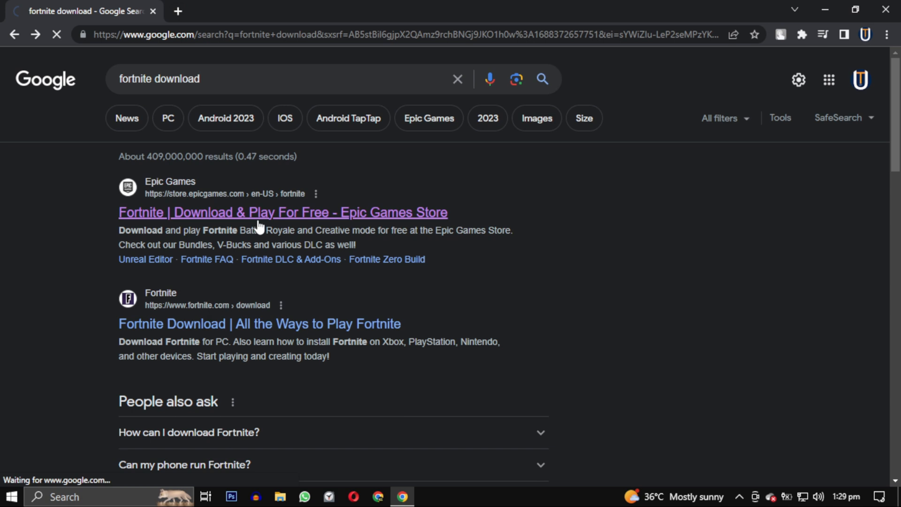
Reach Fortnite's store page past the unrated content notice and request it with GET
left_click(282, 212)
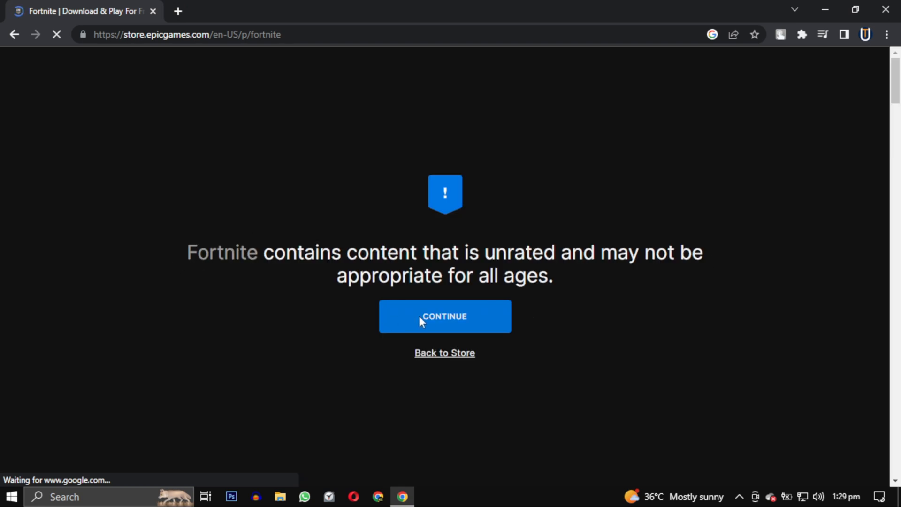
left_click(444, 317)
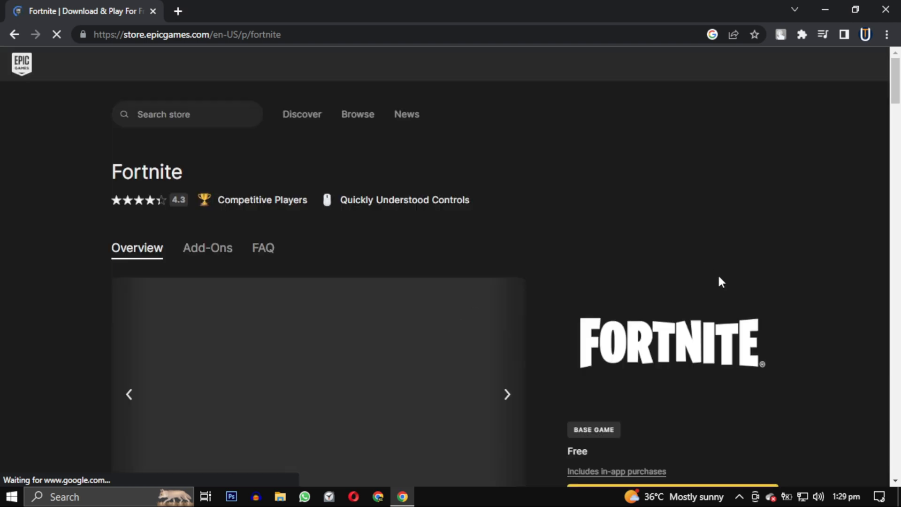
scroll("down", 3)
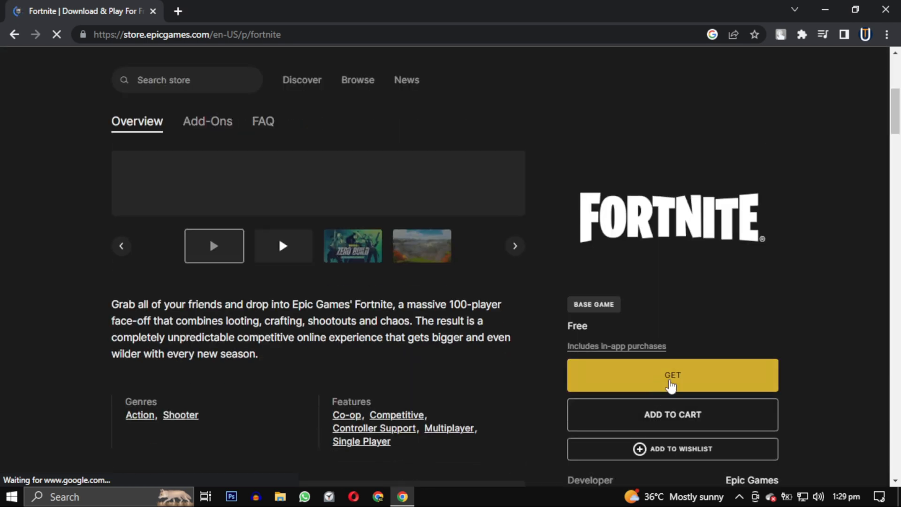
left_click(671, 374)
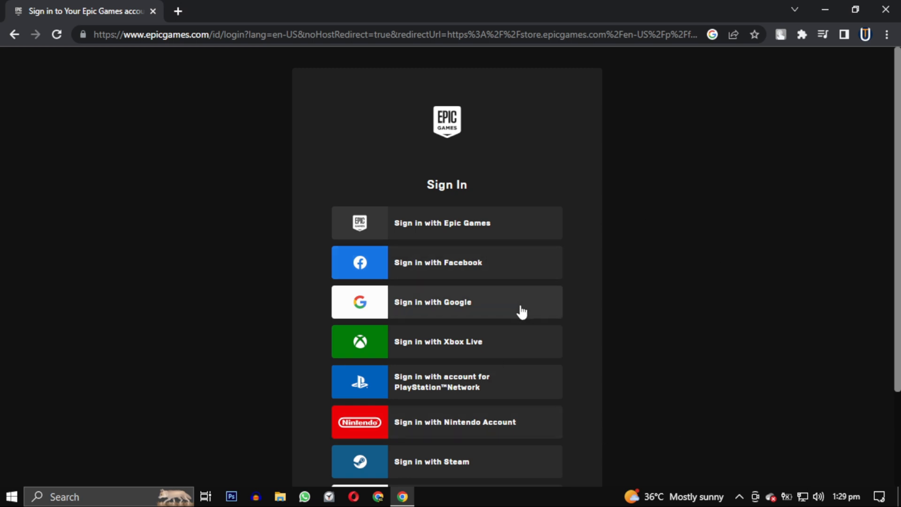
Create the Epic account via Google sign-in with a display name and agree to the terms of service
left_click(446, 301)
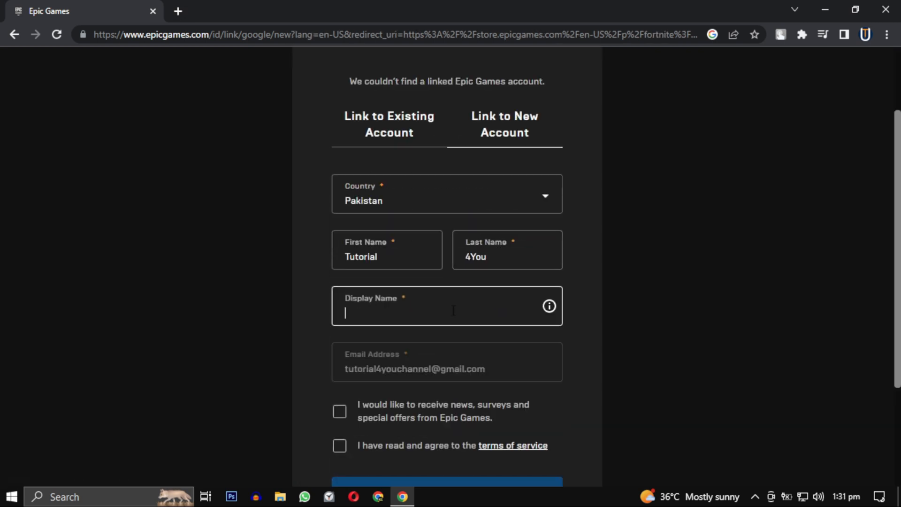
type("Tutoi")
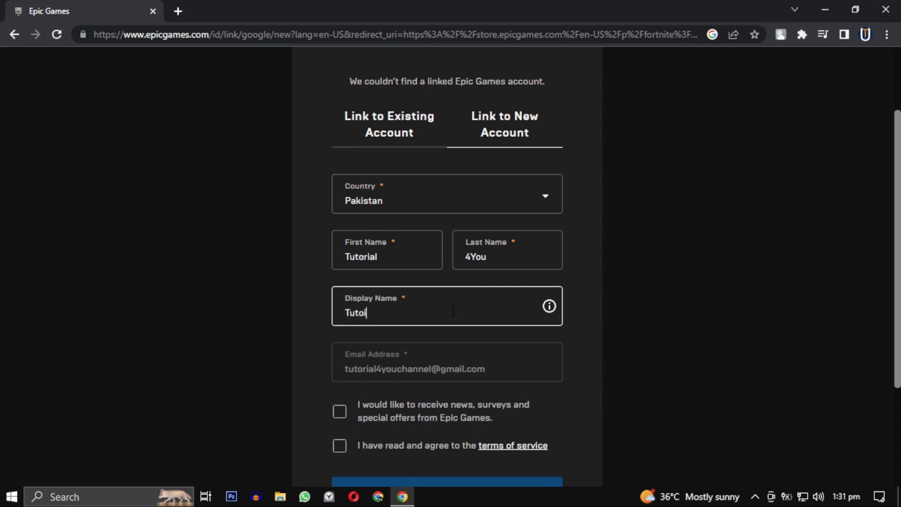
key("Backspace")
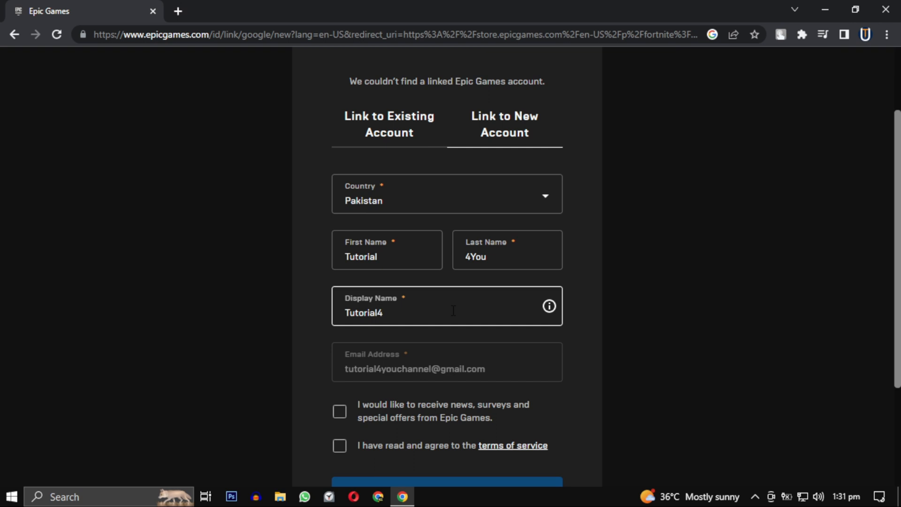
type("YOU")
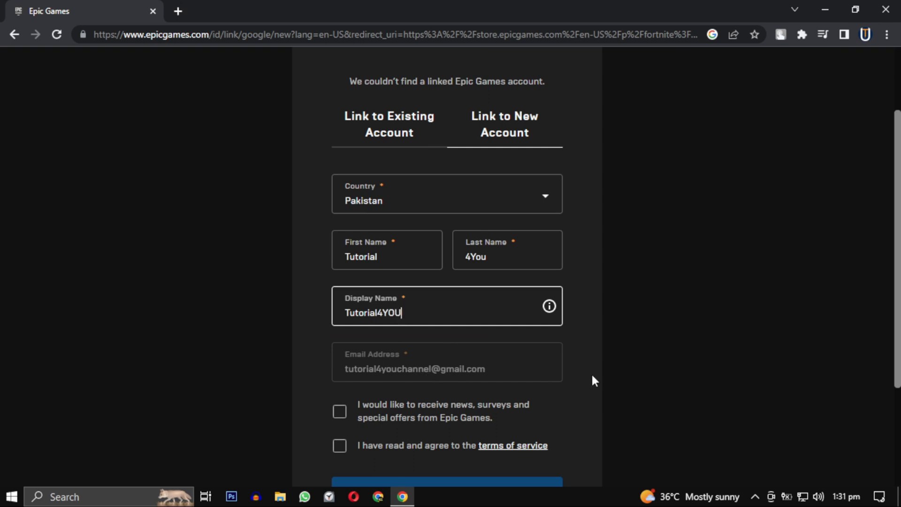
scroll("down", 3)
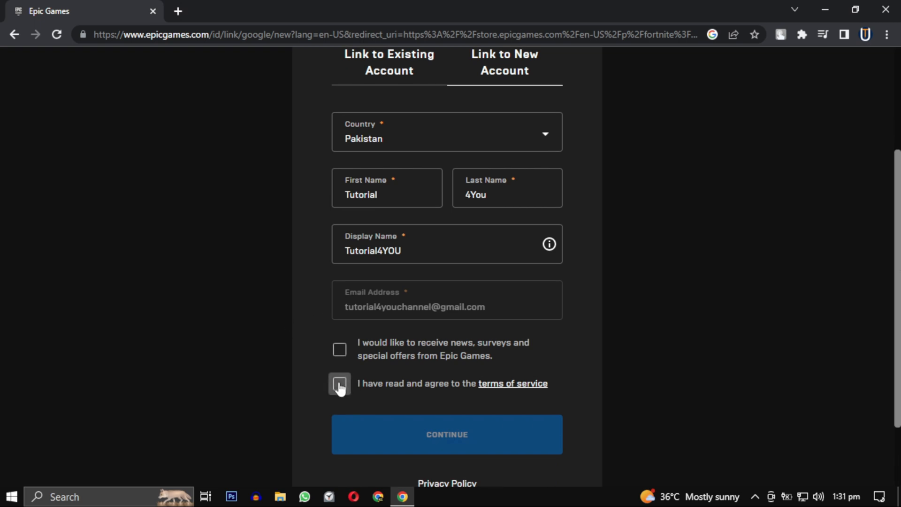
left_click(339, 383)
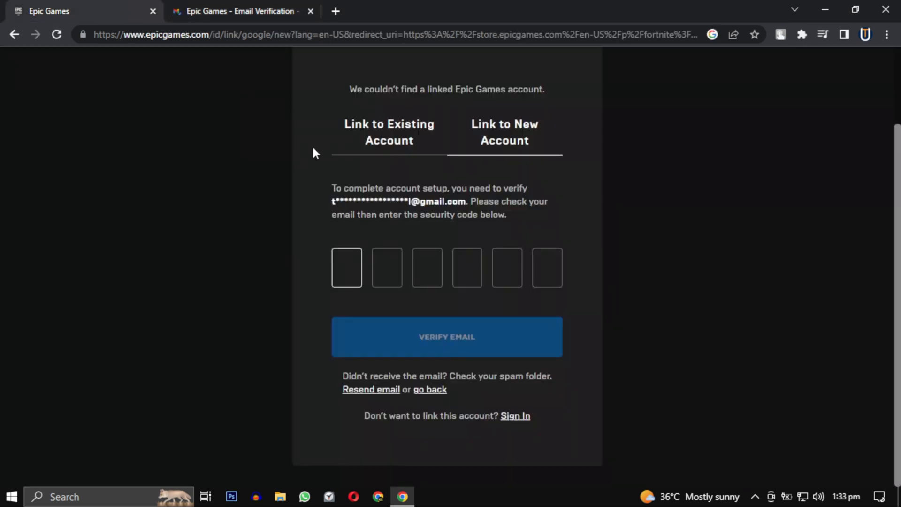
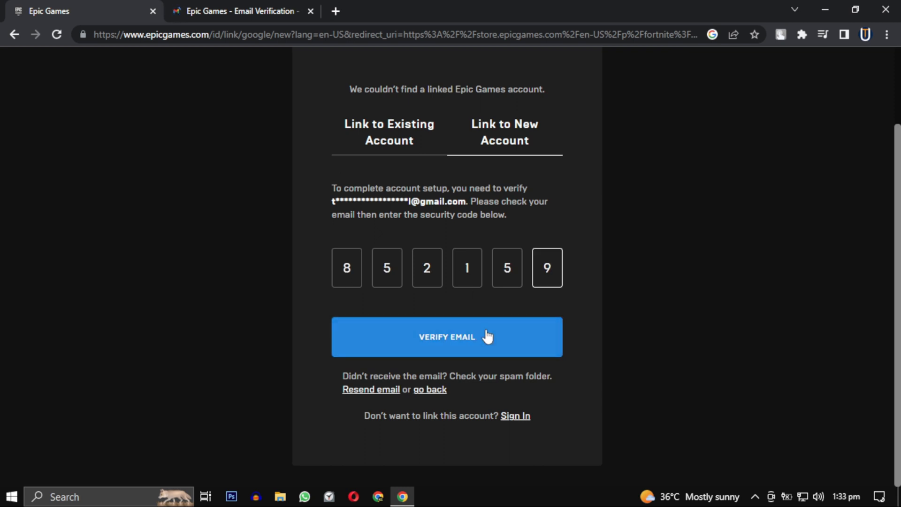
left_click(446, 337)
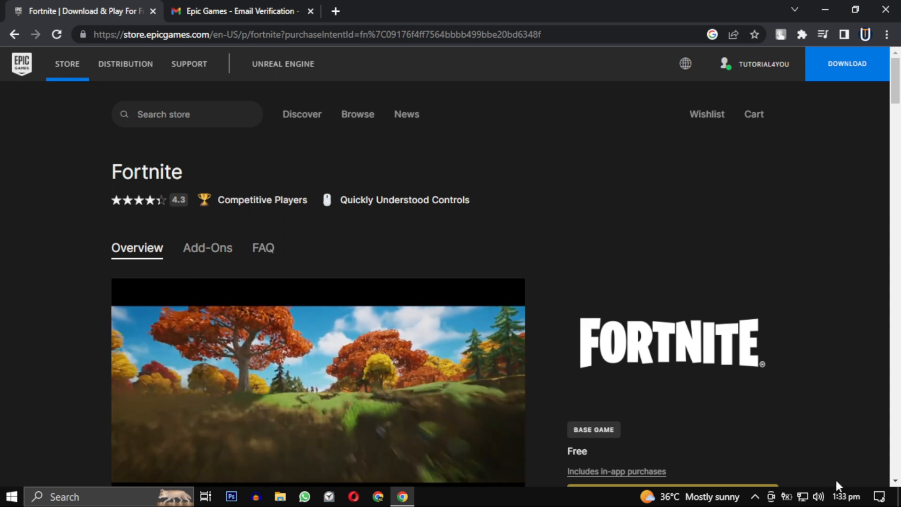
left_click(846, 64)
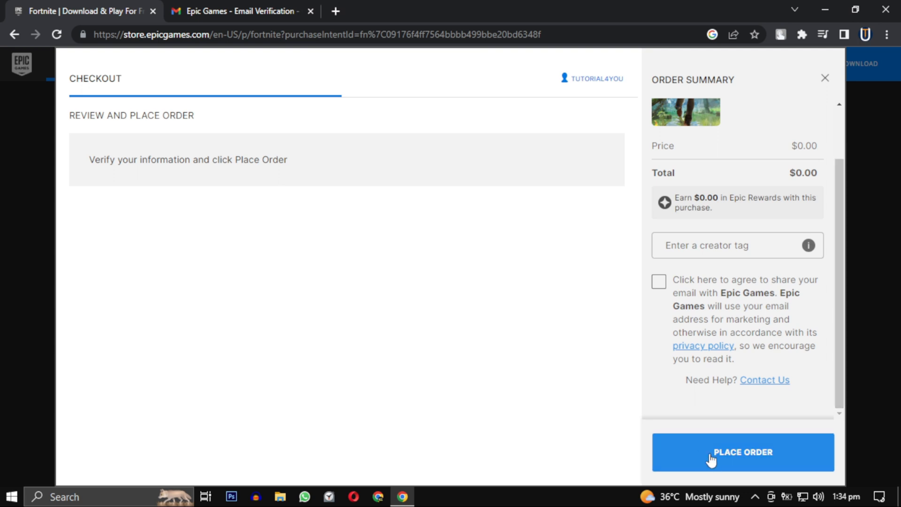
Place the free Fortnite order and download the Epic Games Launcher installer
left_click(742, 452)
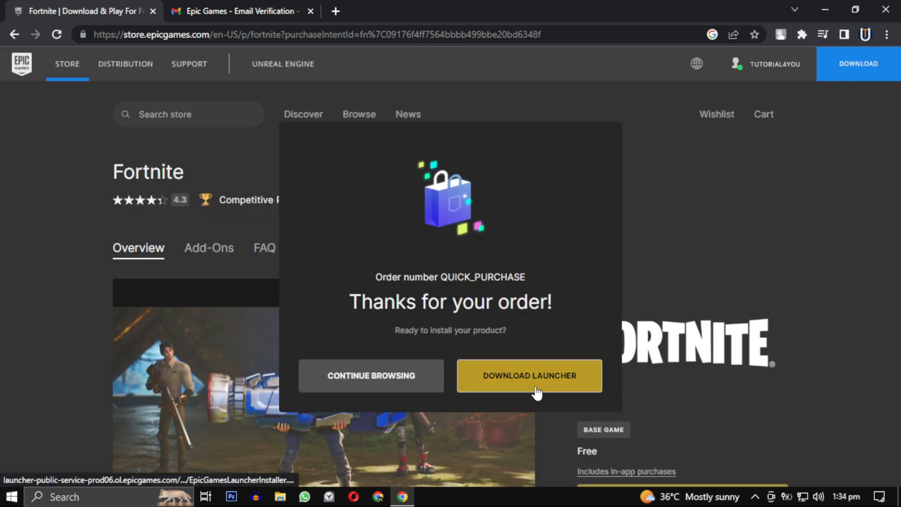
left_click(528, 376)
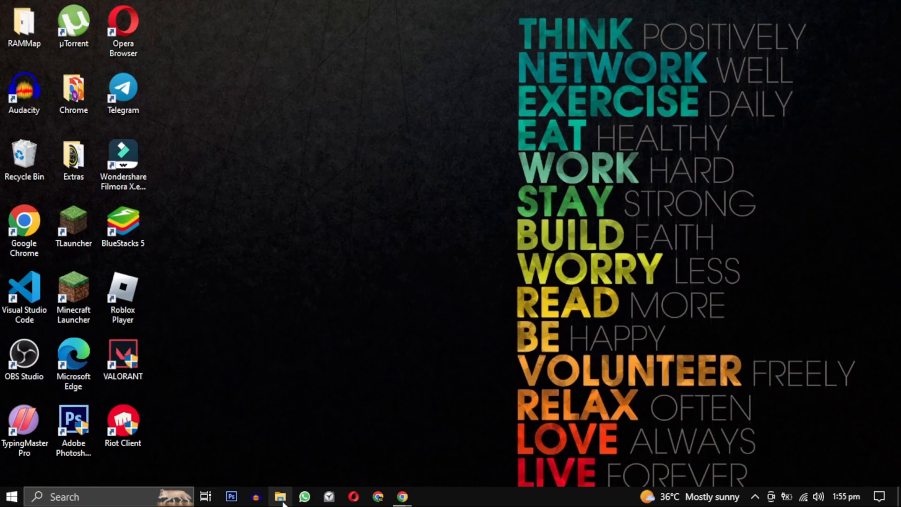
Run the downloaded EpicInstaller file from the Downloads folder
left_click(279, 496)
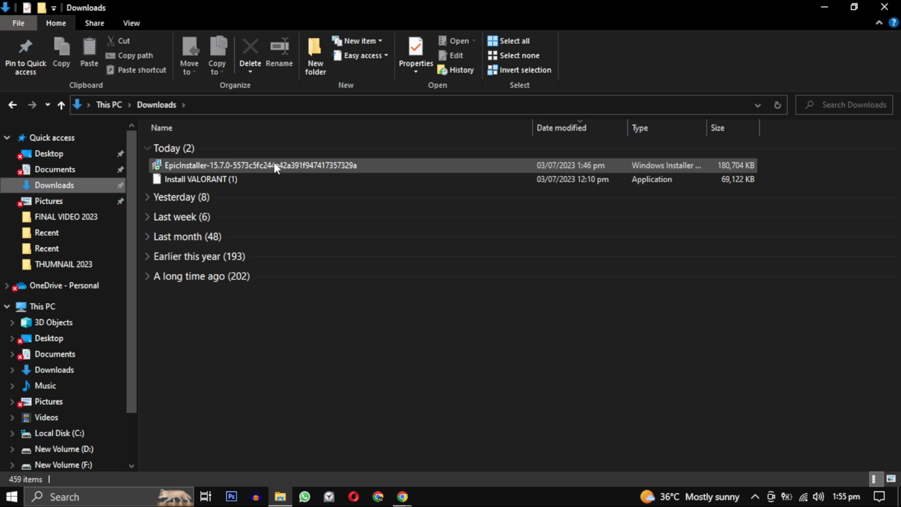
mouse_move(253, 166)
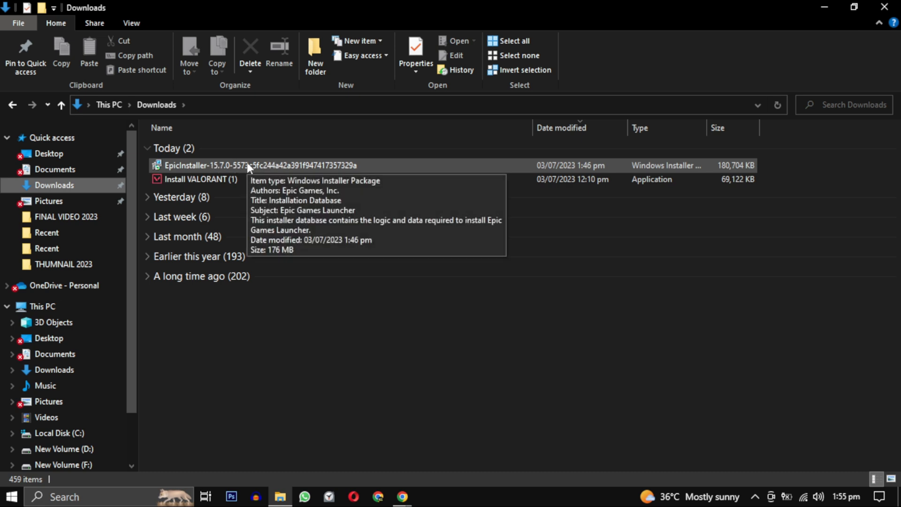
left_click(247, 166)
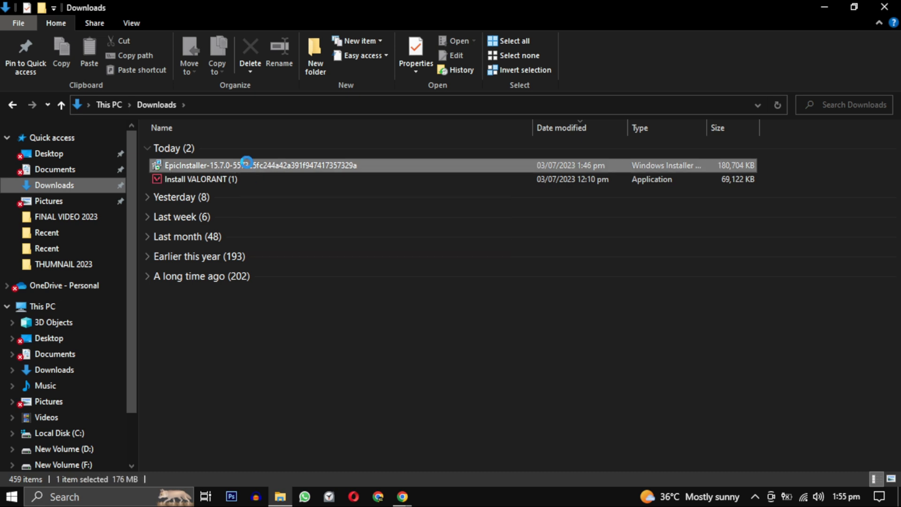
double_click(253, 166)
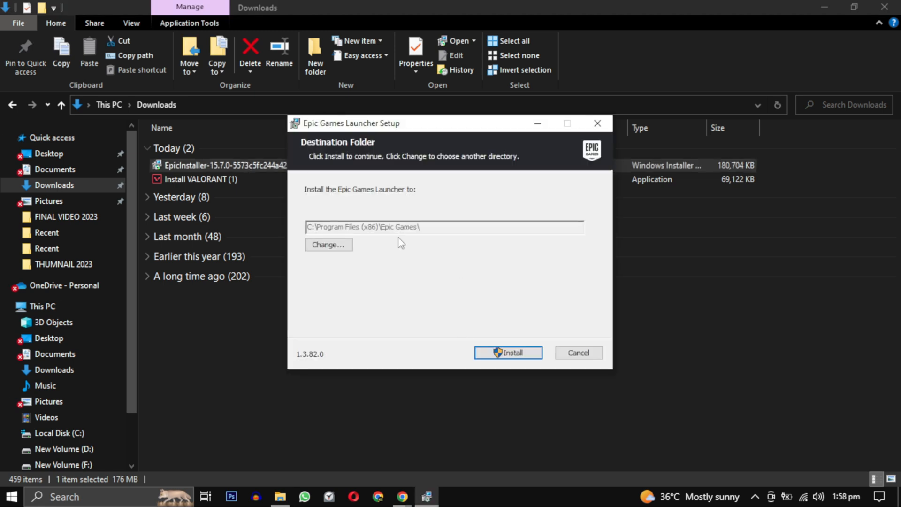
Install the launcher into the custom H:\Epic Games destination folder
left_click(328, 244)
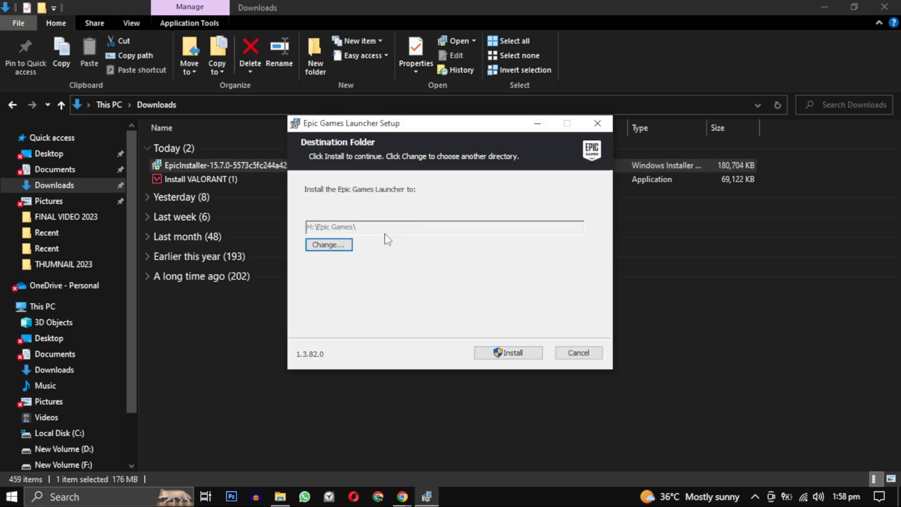
left_click(507, 352)
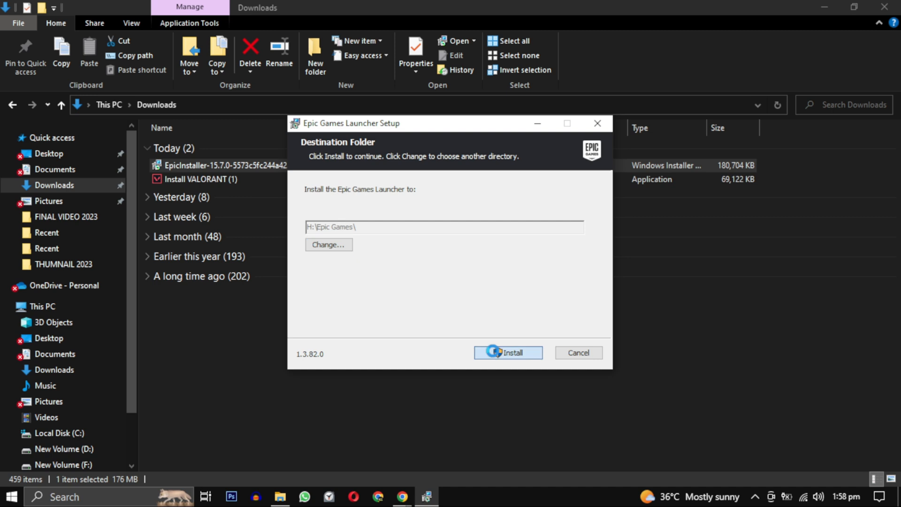
left_click(508, 352)
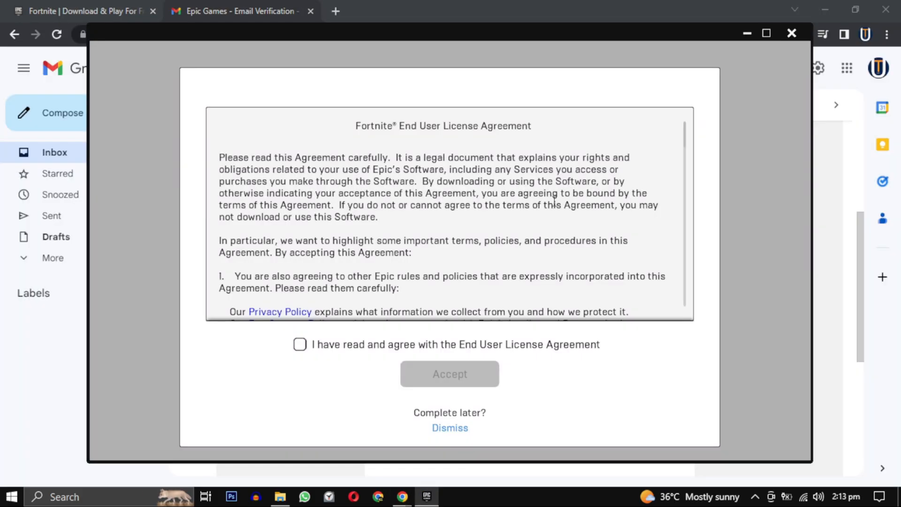
mouse_move(299, 348)
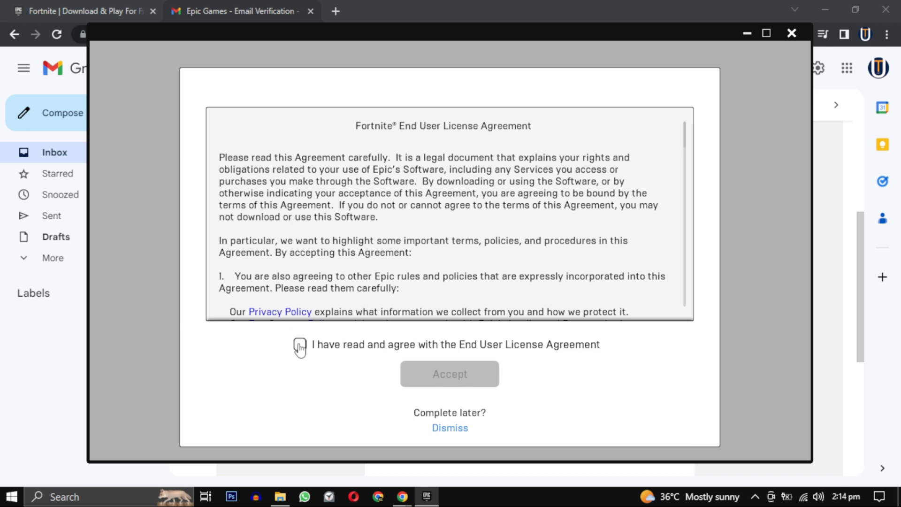
Accept Fortnite's licence agreement and install into the default C:\Program Files\Epic Games folder
left_click(299, 344)
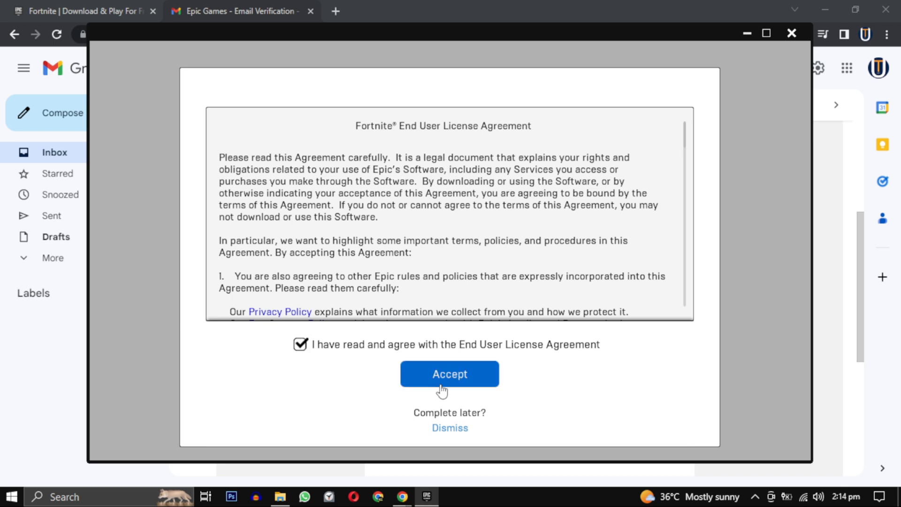
left_click(450, 374)
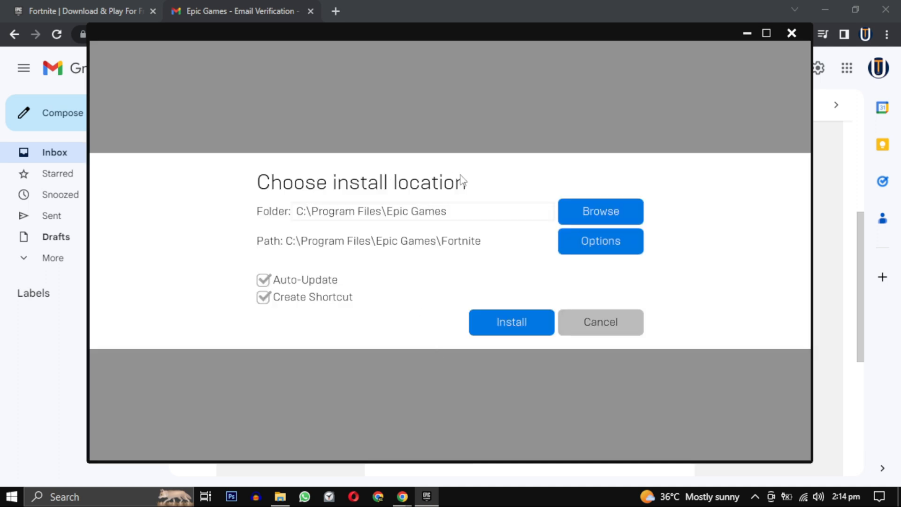
mouse_move(336, 224)
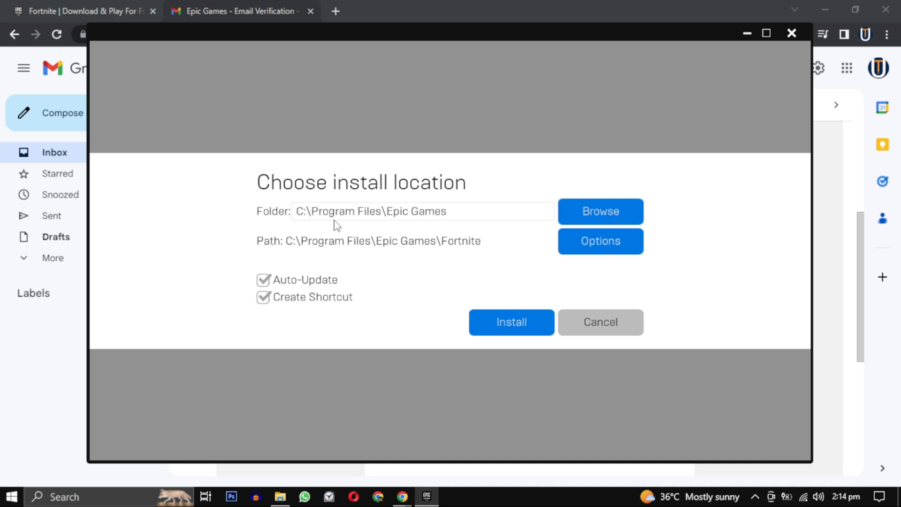
mouse_move(375, 228)
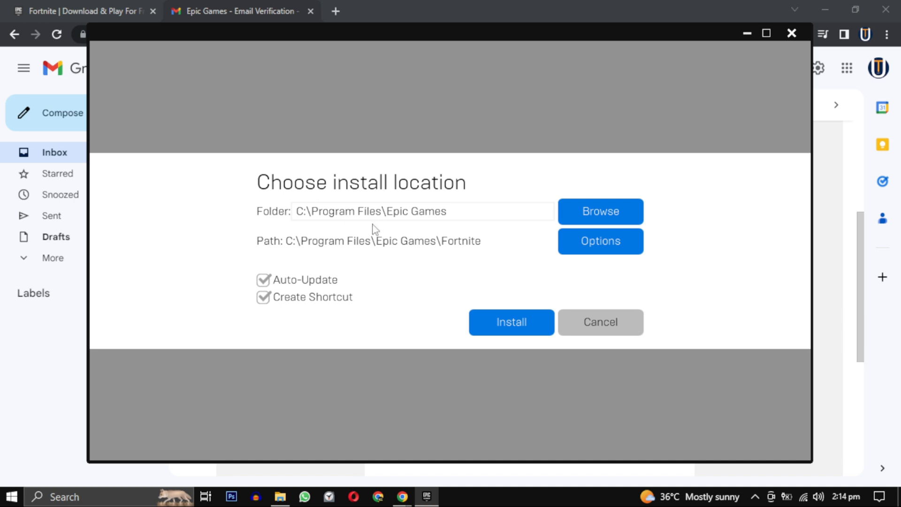
mouse_move(477, 256)
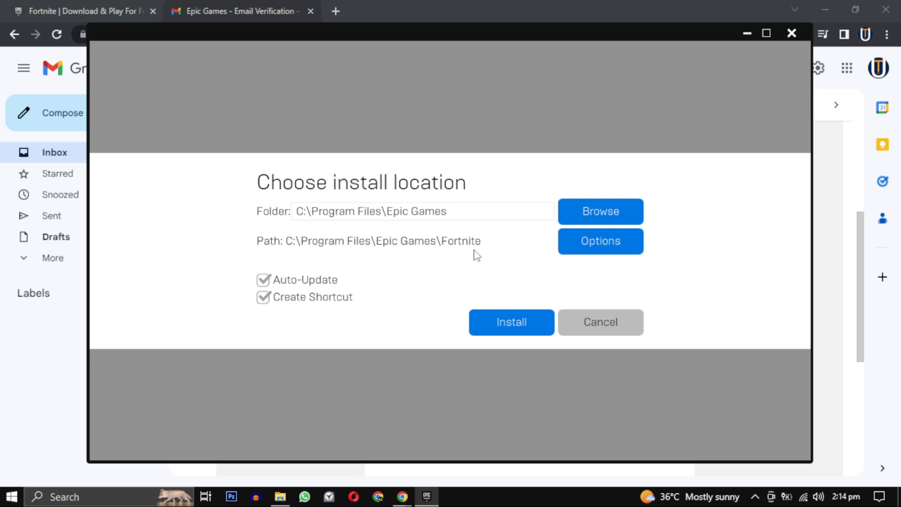
left_click(510, 321)
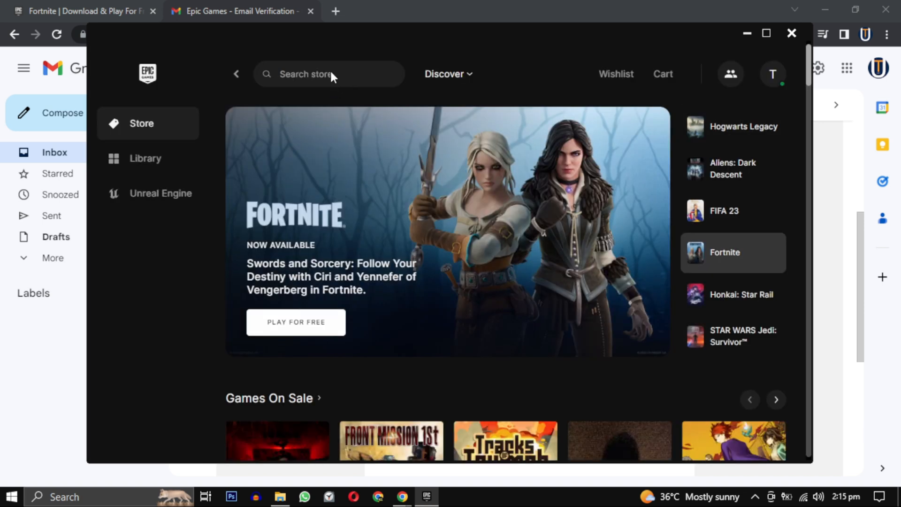
Find Fortnite in the store, go to it in the library and begin installing
type("fort")
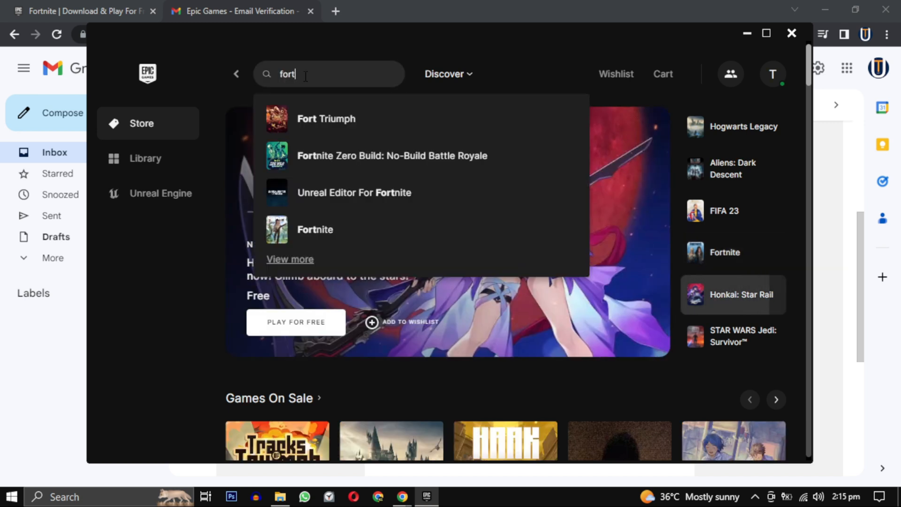
left_click(315, 230)
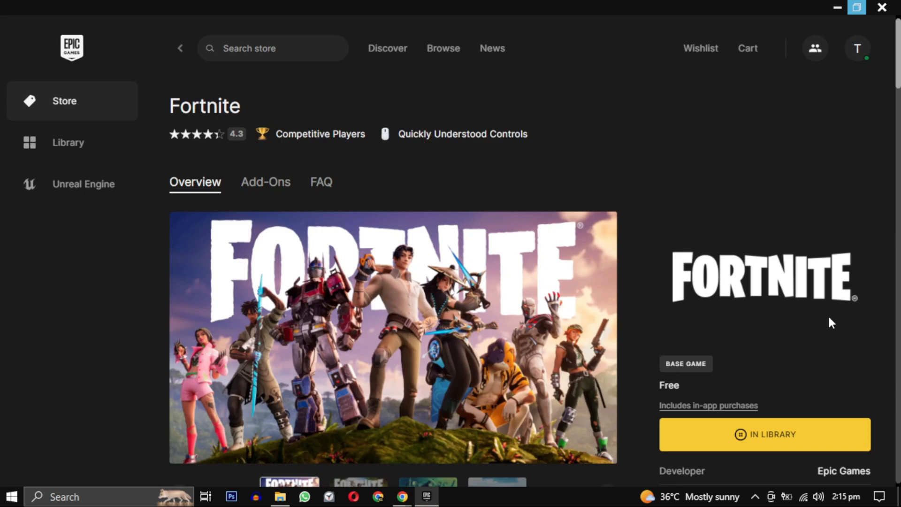
left_click(67, 141)
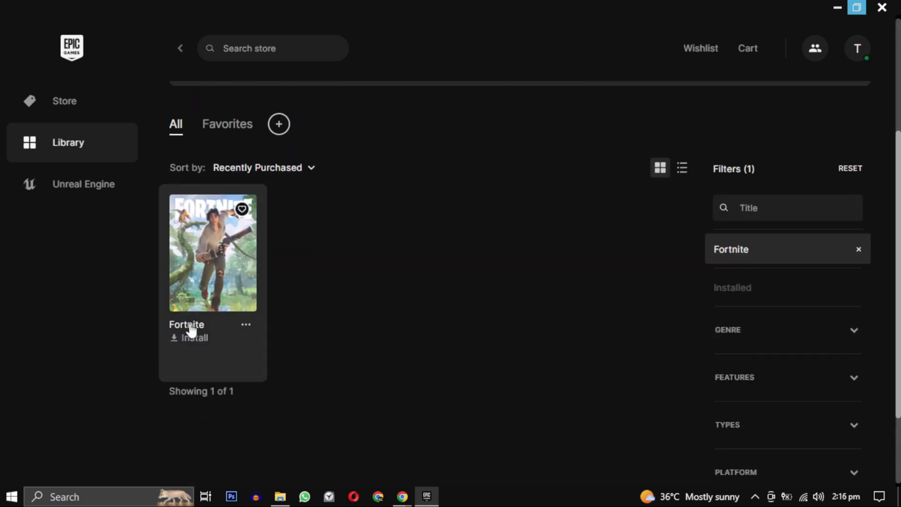
left_click(194, 338)
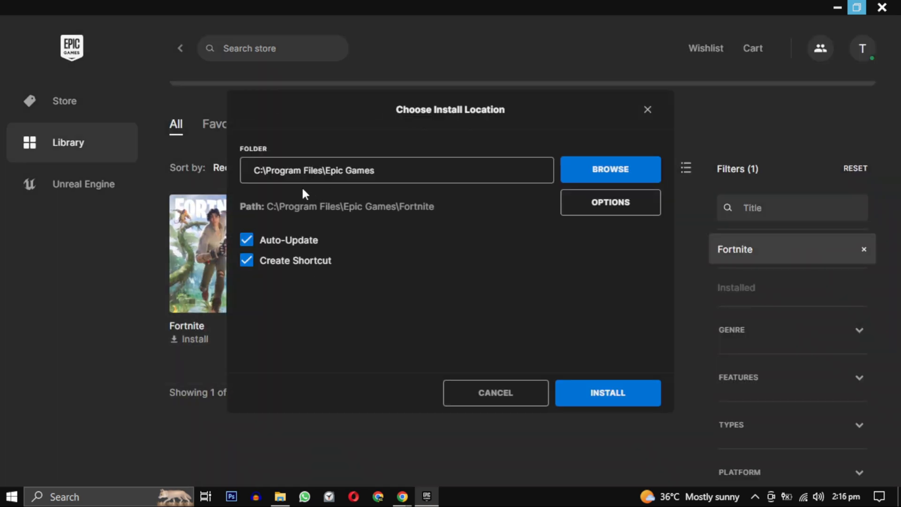
mouse_move(605, 174)
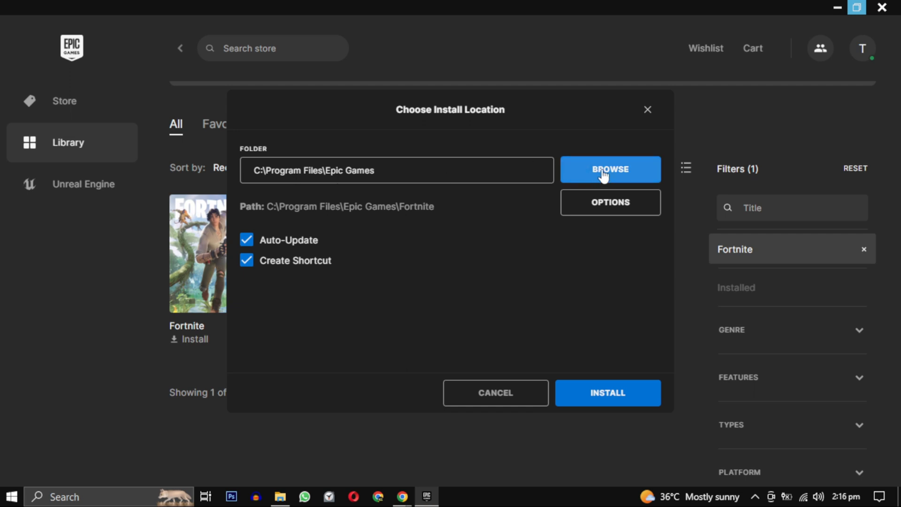
Install Fortnite to the H:\Epic Games And Fortnite\Epic Games folder with auto-update off
left_click(608, 168)
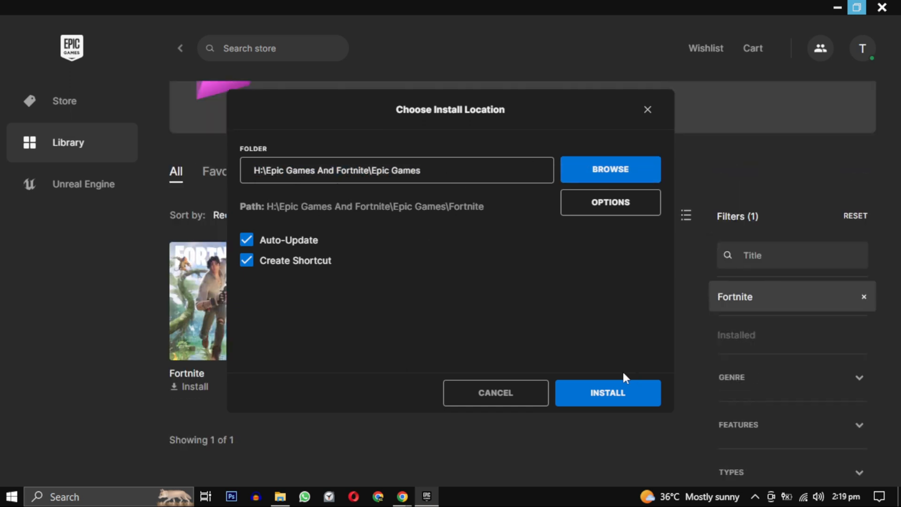
left_click(247, 239)
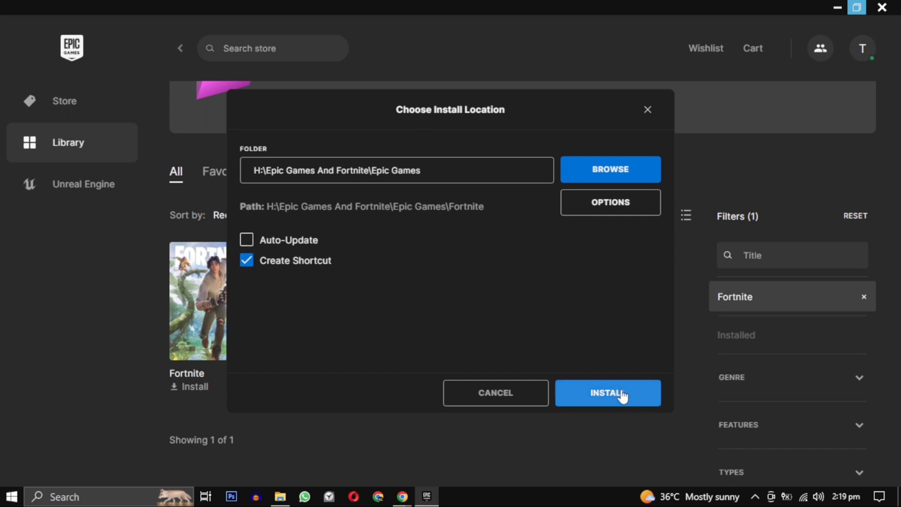
left_click(607, 392)
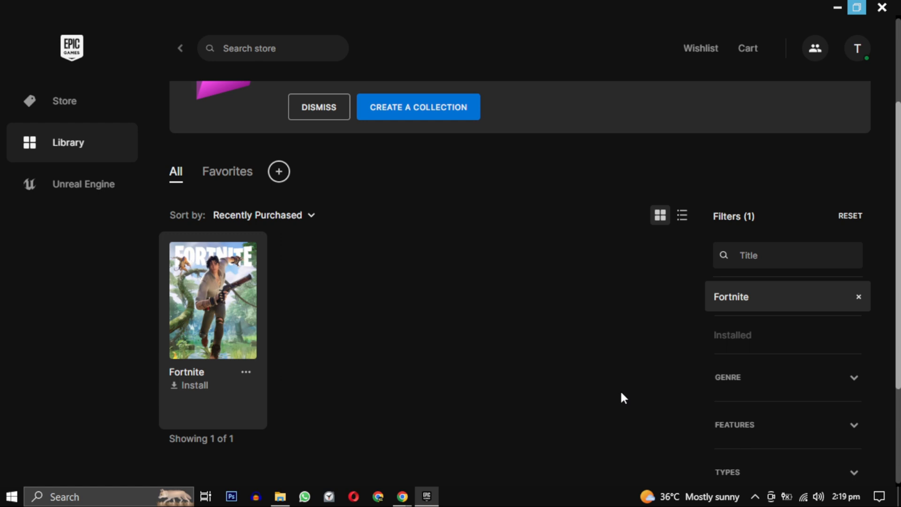
Watch the Fortnite download in Downloads, then launch the game from Quick Launch
left_click(193, 385)
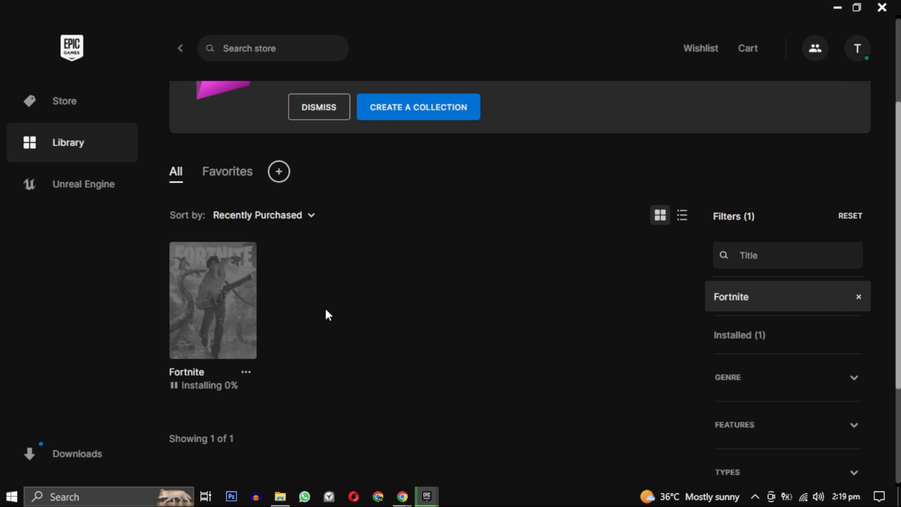
mouse_move(77, 454)
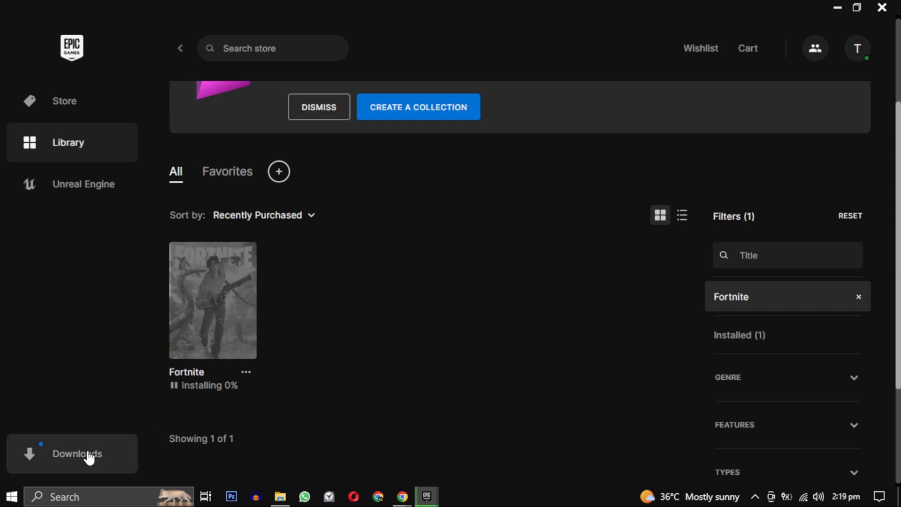
left_click(76, 454)
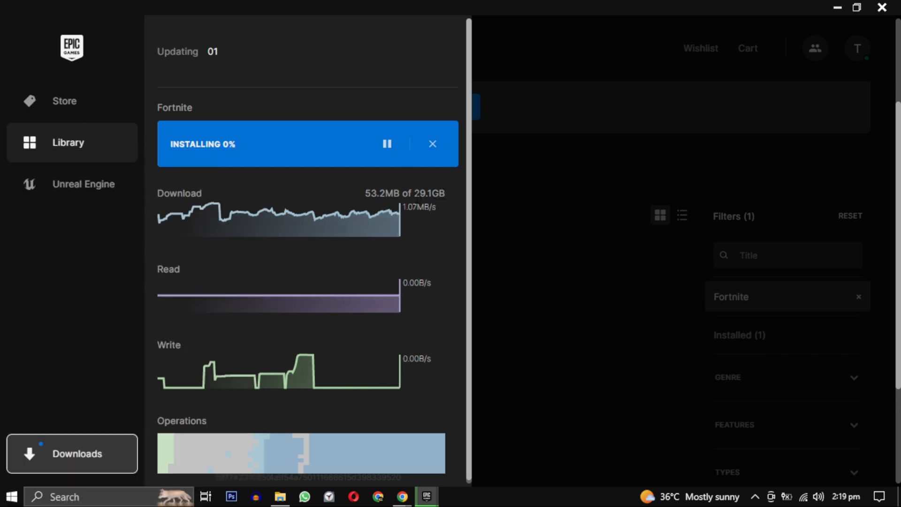
mouse_move(574, 223)
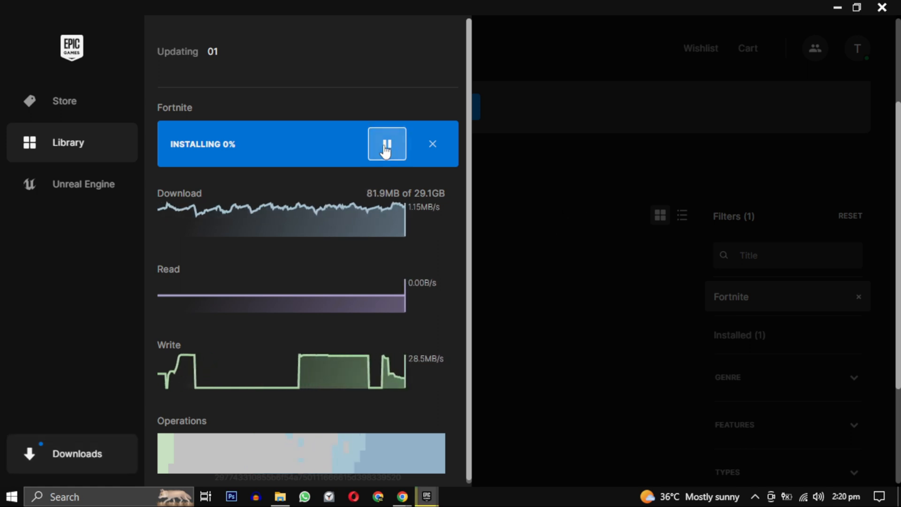
left_click(386, 143)
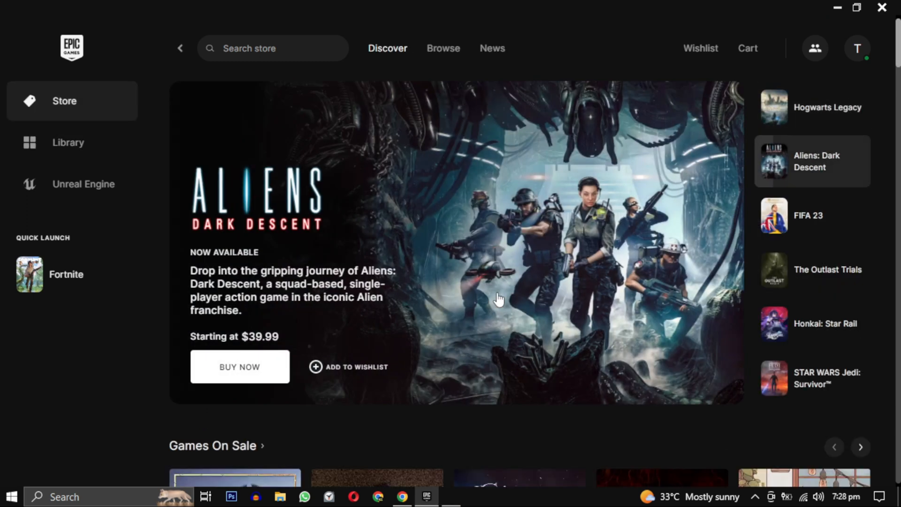
left_click(30, 274)
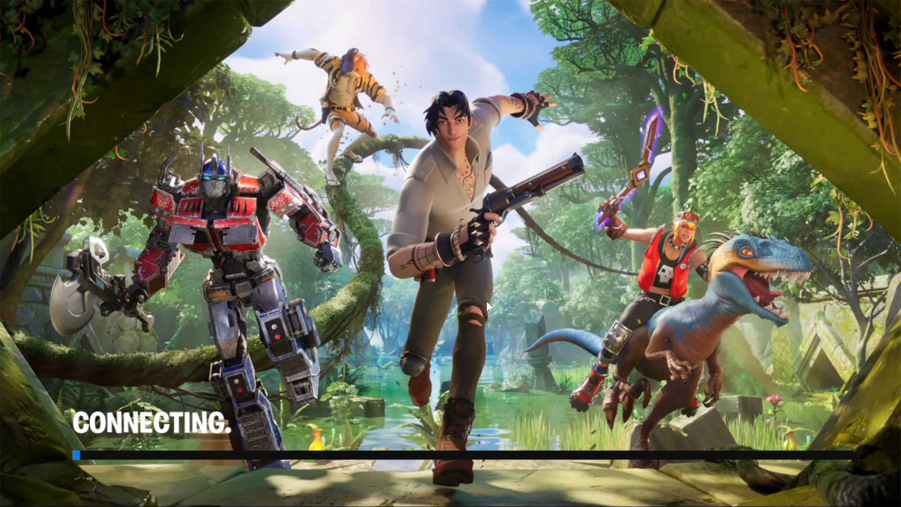